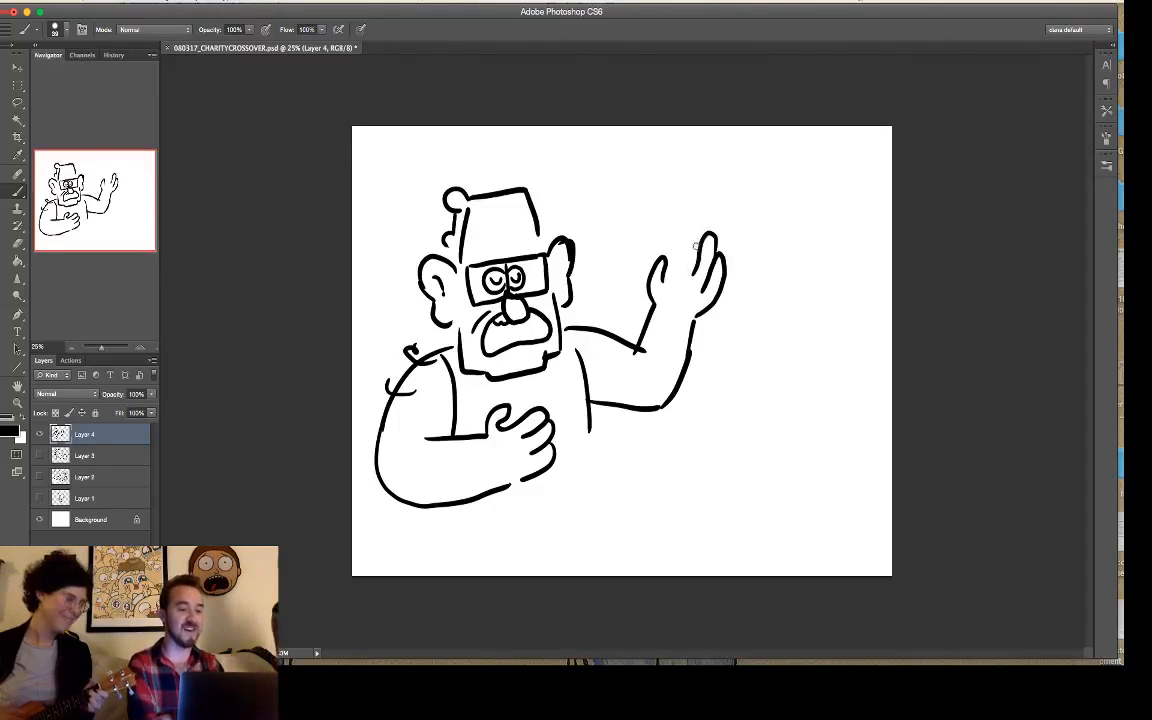
Step: Brush in the waving hand's fingers and add strokes along the arm and lower torso on Layer 4
{"action": "left_click_drag", "start_coordinate": [700, 240], "coordinate": [664, 290]}
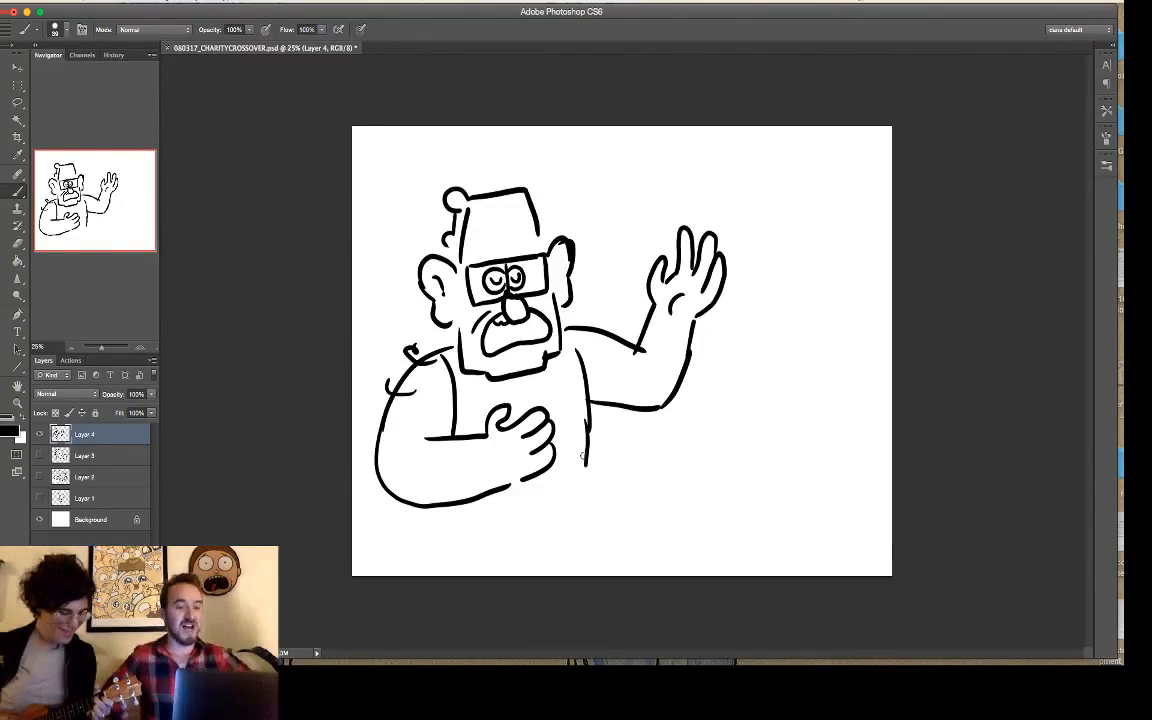
{"action": "left_click_drag", "start_coordinate": [580, 456], "coordinate": [584, 508]}
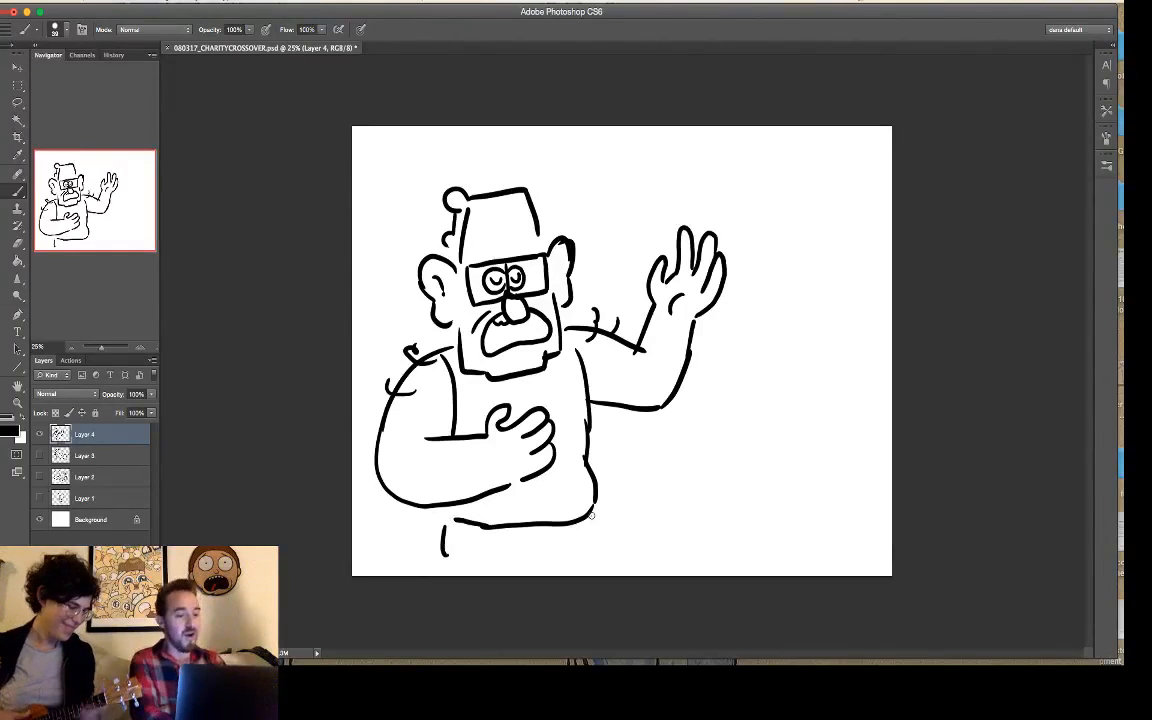
{"action": "left_click_drag", "start_coordinate": [590, 516], "coordinate": [616, 544]}
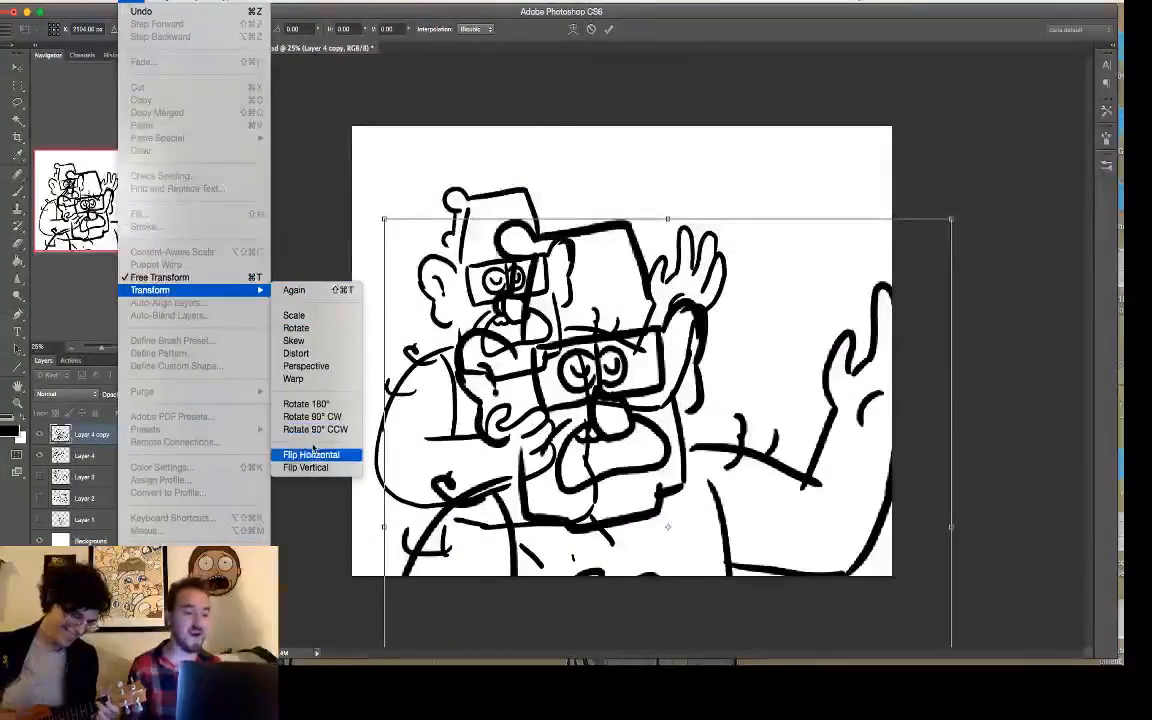
Step: Flip the enlarged duplicate of the line drawing horizontally via Edit > Transform
{"action": "left_click", "coordinate": [312, 454]}
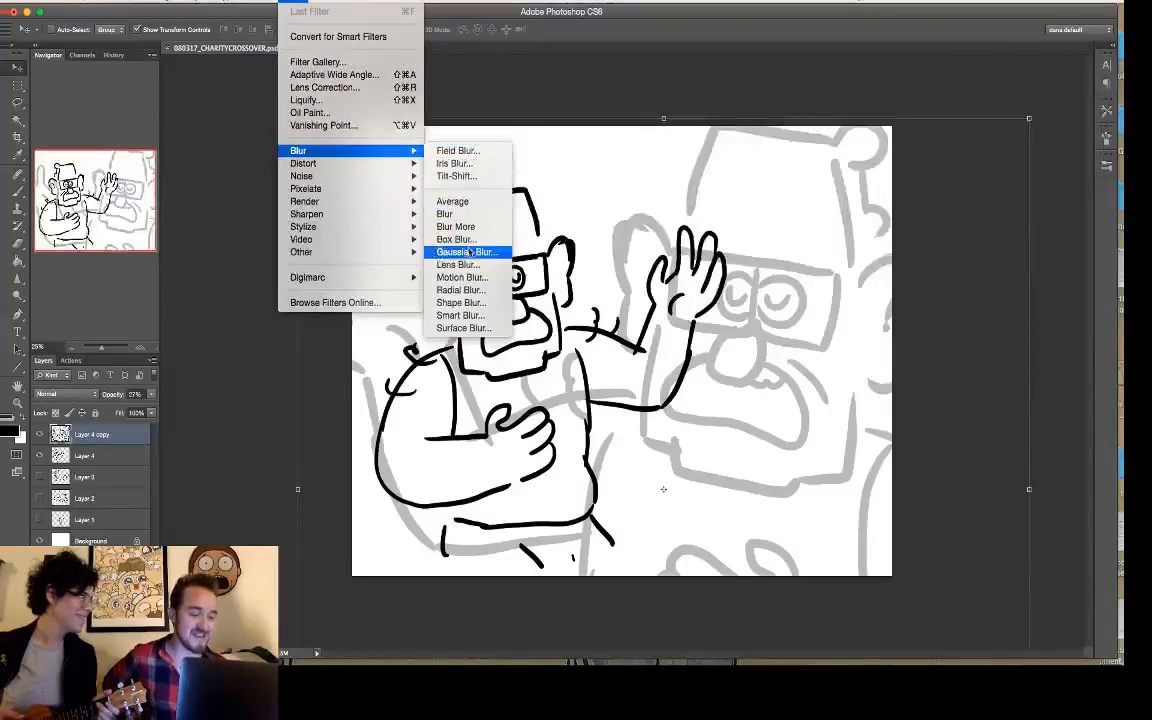
Step: Apply a small-radius Gaussian Blur to the faded gray background copy
{"action": "left_click", "coordinate": [466, 252]}
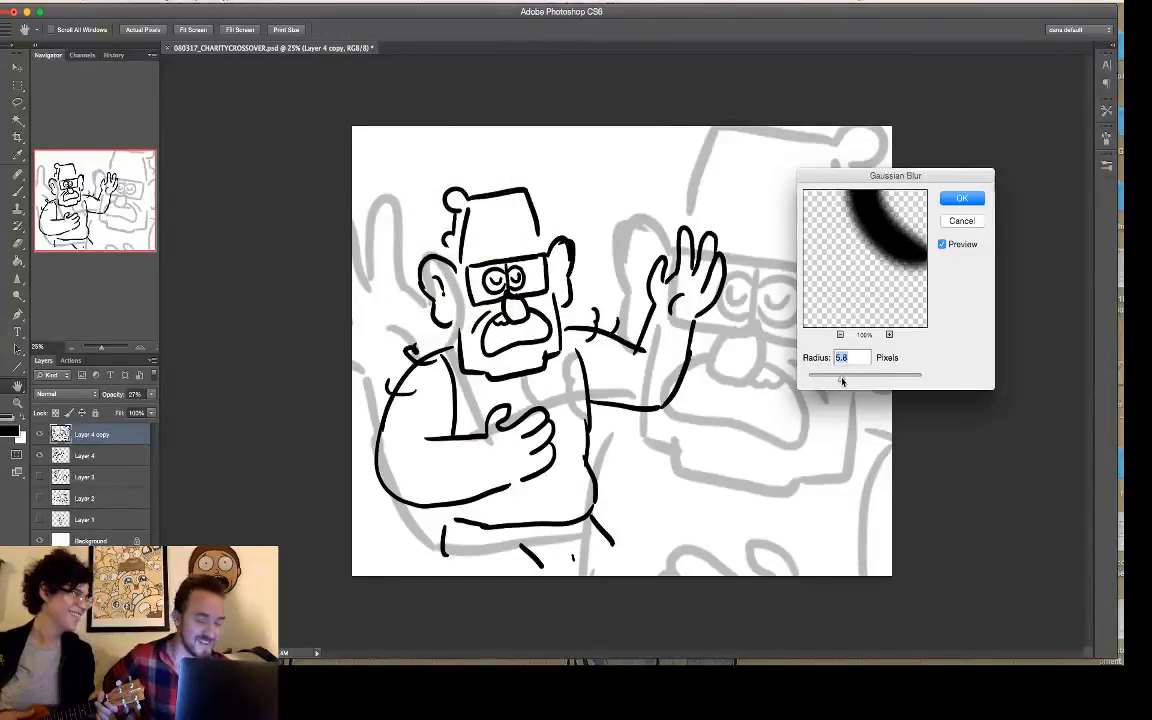
{"action": "left_click", "coordinate": [960, 198]}
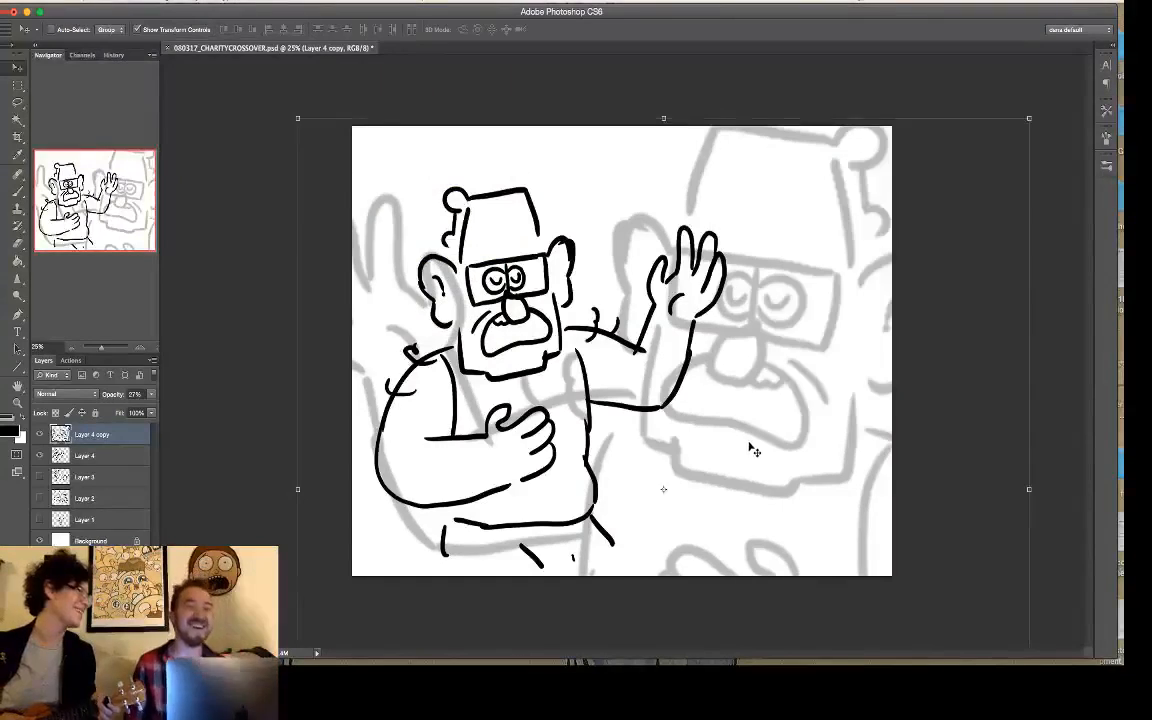